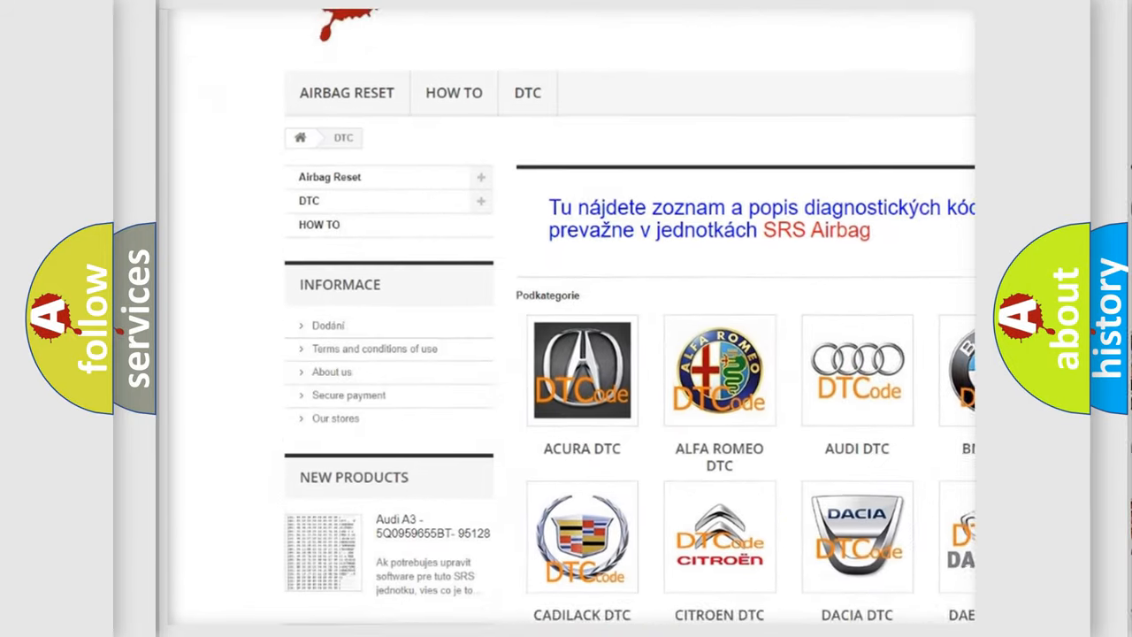
{"action": "scroll", "scroll_direction": "down", "scroll_amount": 3}
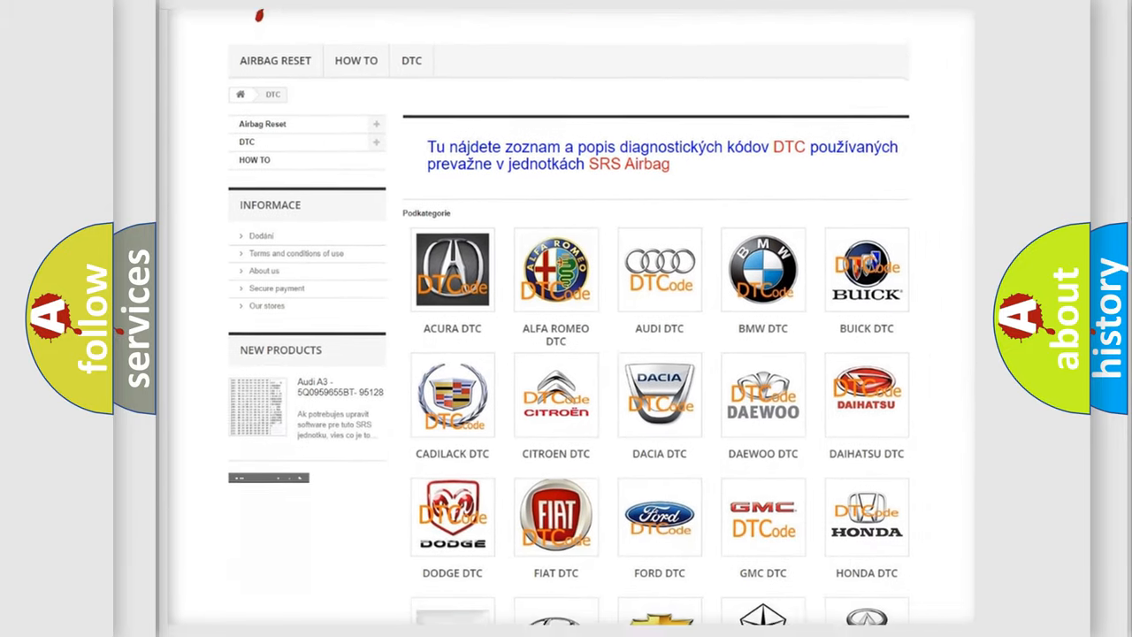
{"action": "scroll", "scroll_direction": "down", "scroll_amount": 3}
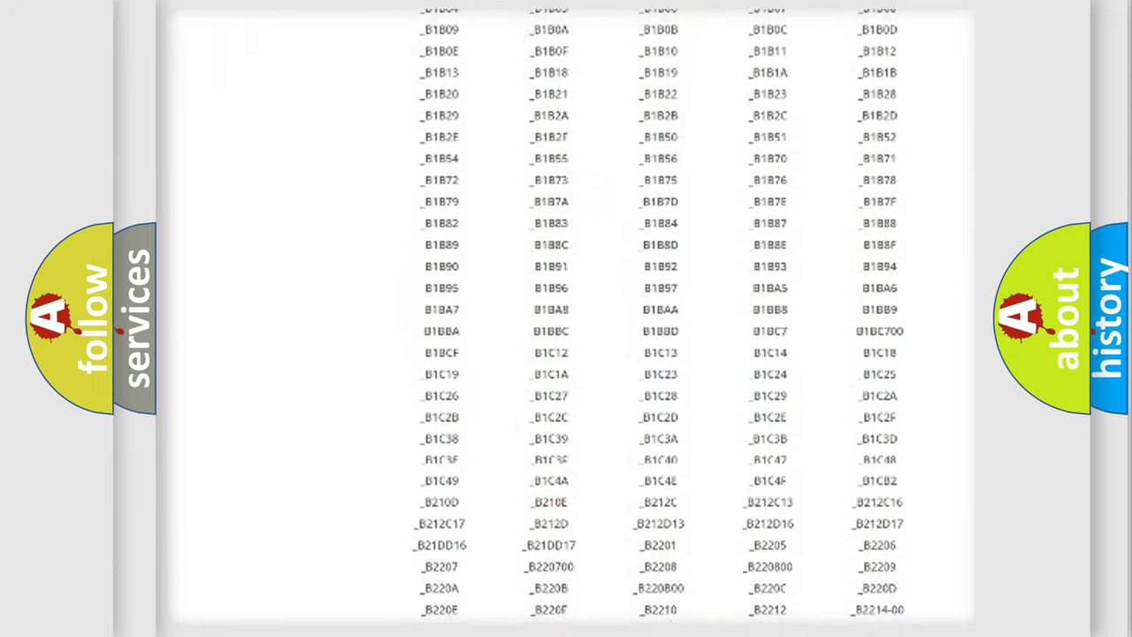
{"action": "scroll", "scroll_direction": "down", "scroll_amount": 3}
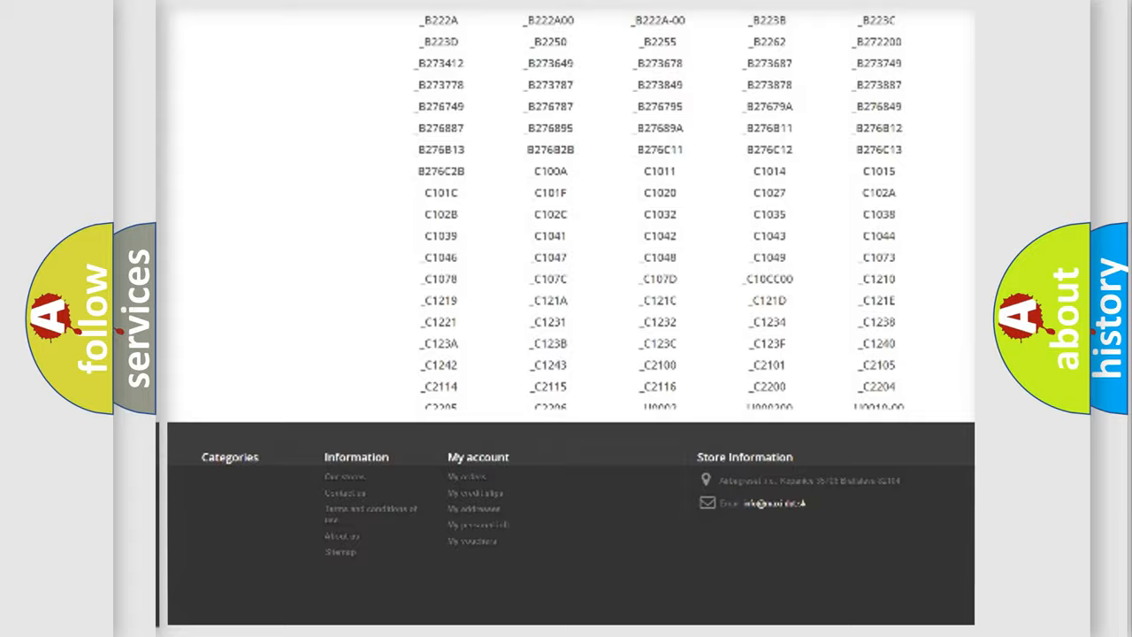